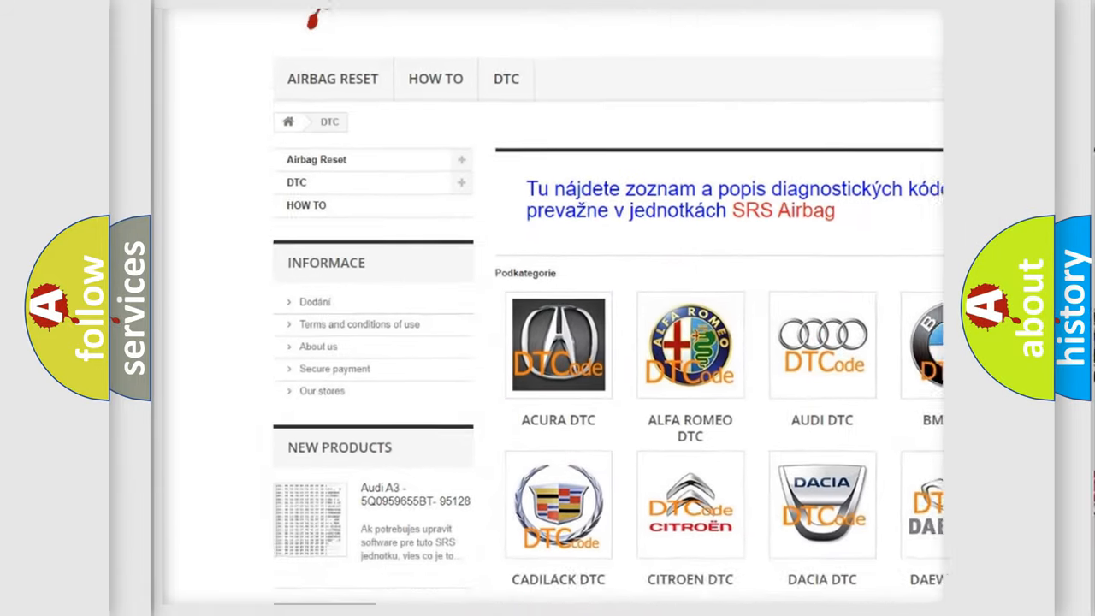
scroll("down", 3)
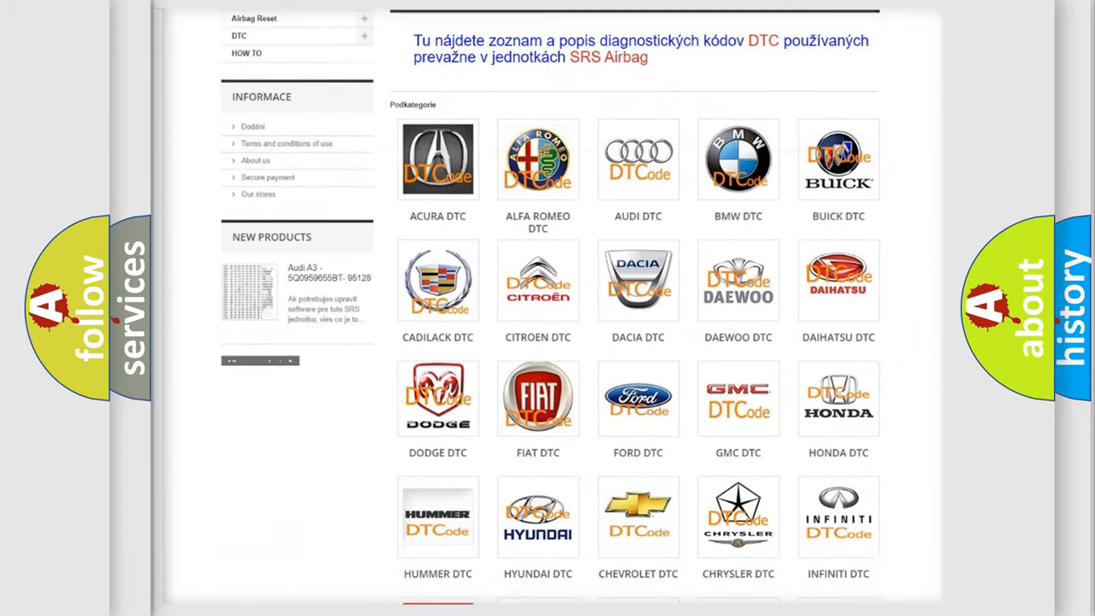
scroll("down", 3)
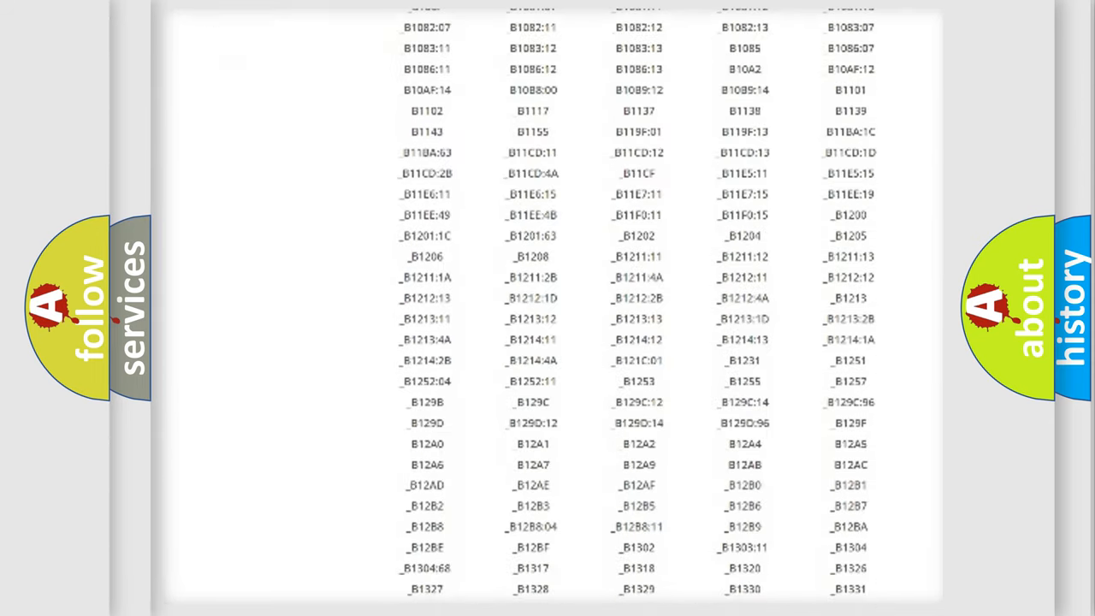
scroll("down", 3)
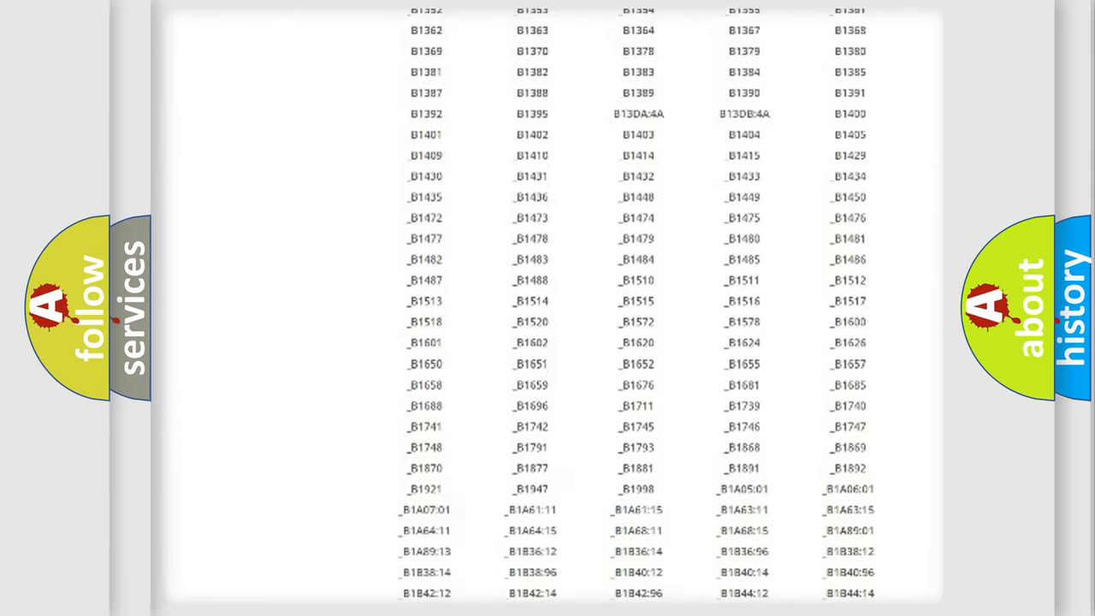
scroll("up", 3)
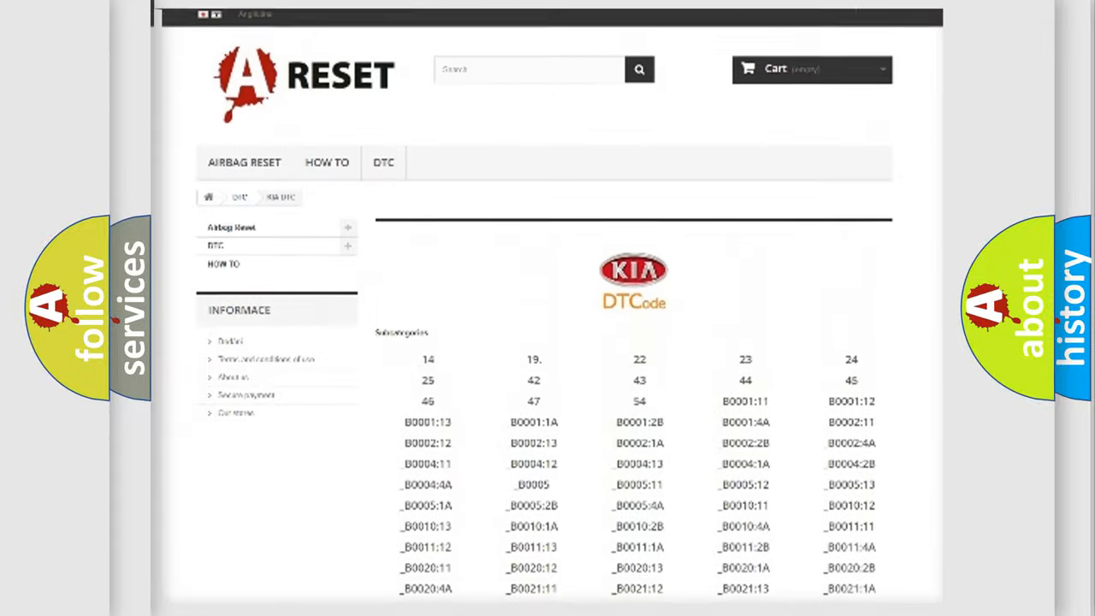